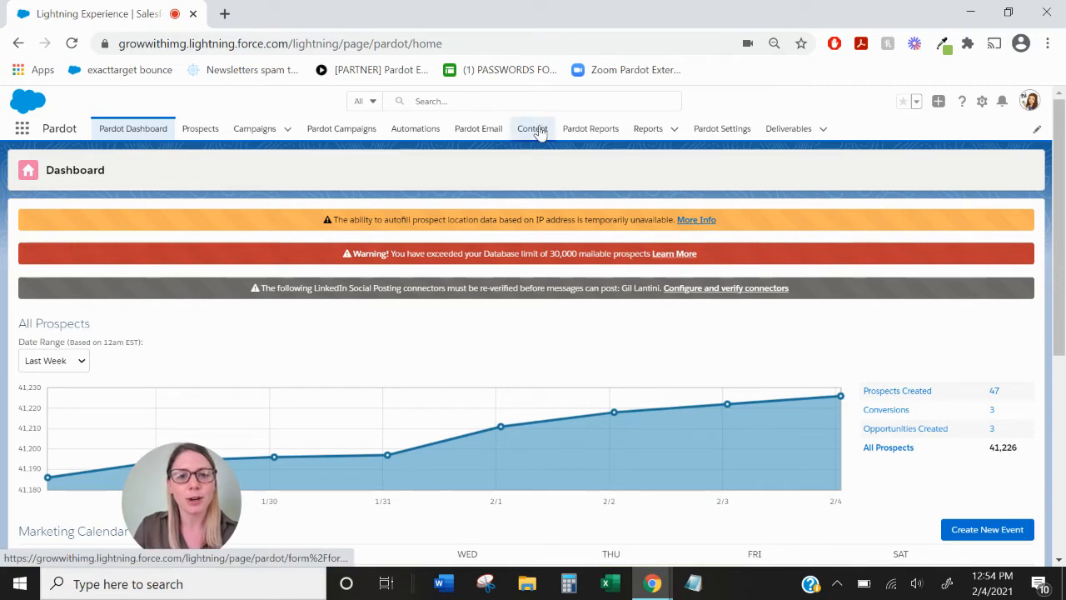
Go to Pardot's Content area, landing on the Forms page.
{"action": "left_click", "coordinate": [533, 128]}
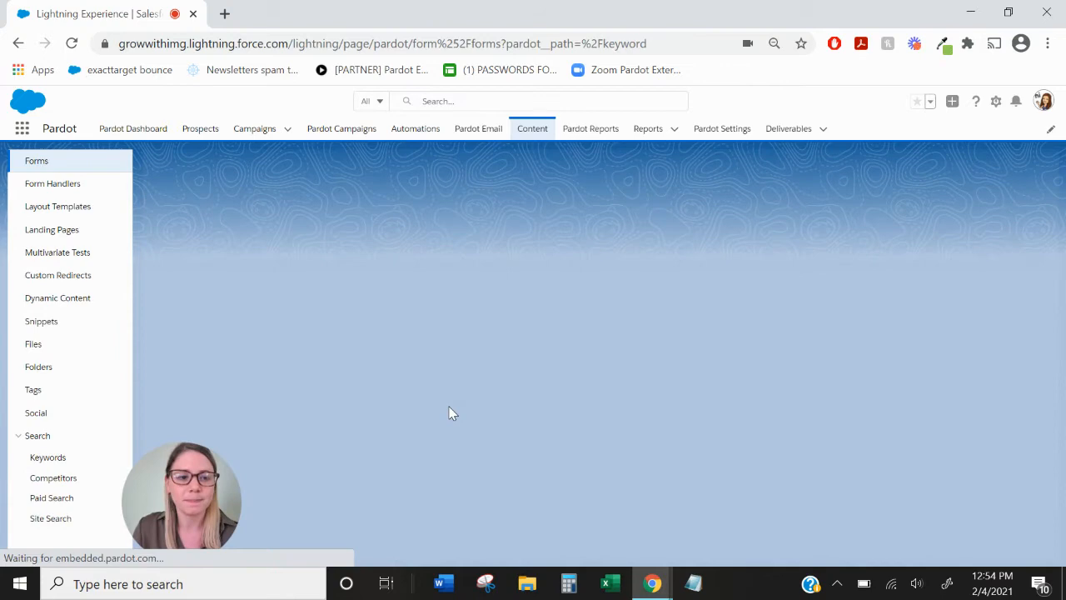
Review the Keywords report's four tracked keywords, then move to the Competitors page.
{"action": "left_click", "coordinate": [47, 457]}
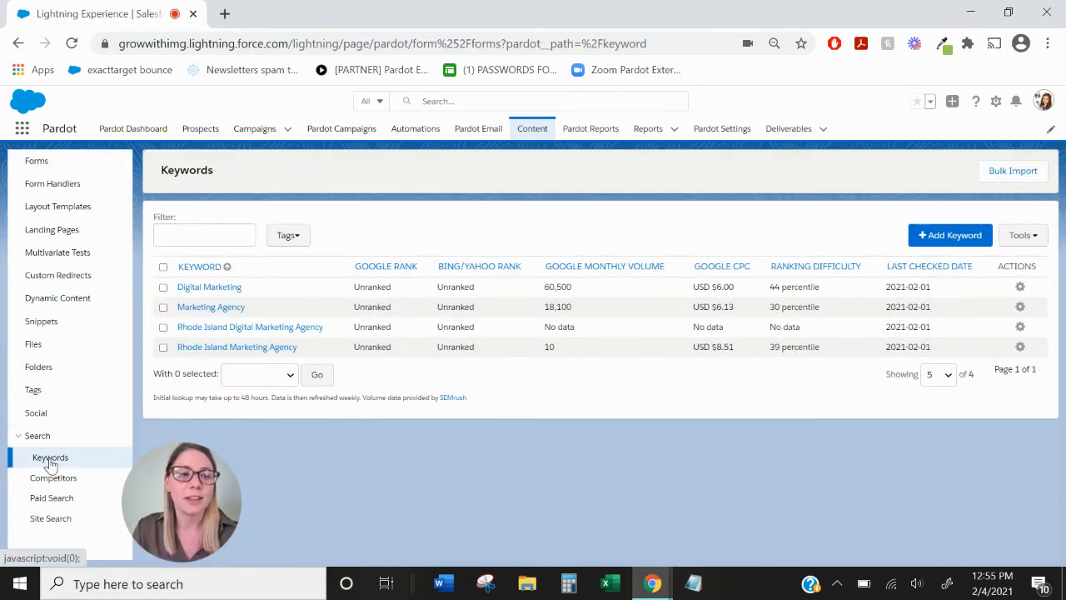
{"action": "mouse_move", "coordinate": [304, 463]}
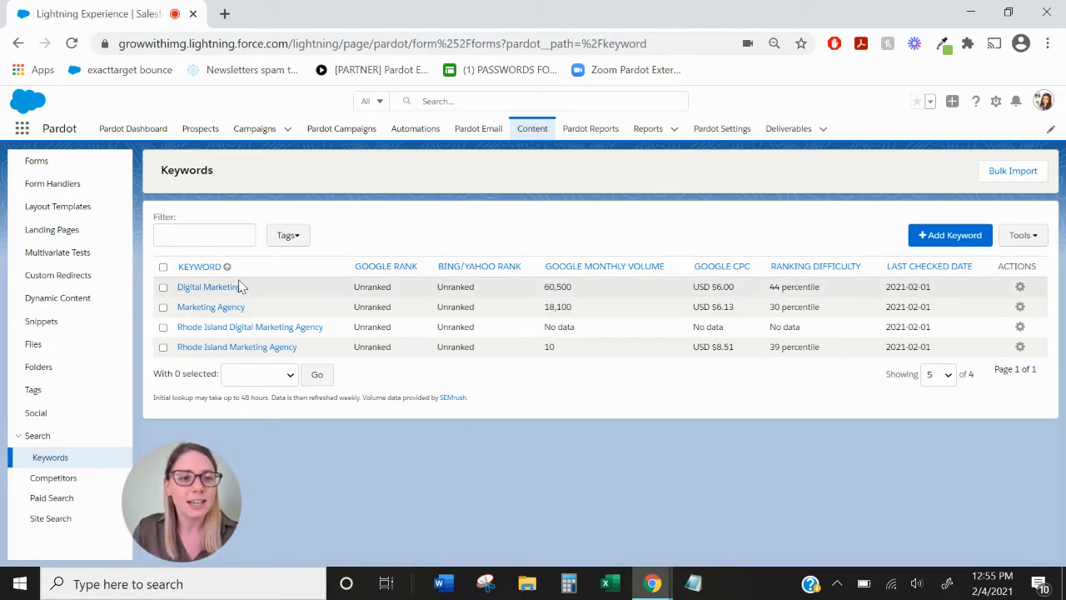
{"action": "mouse_move", "coordinate": [387, 267]}
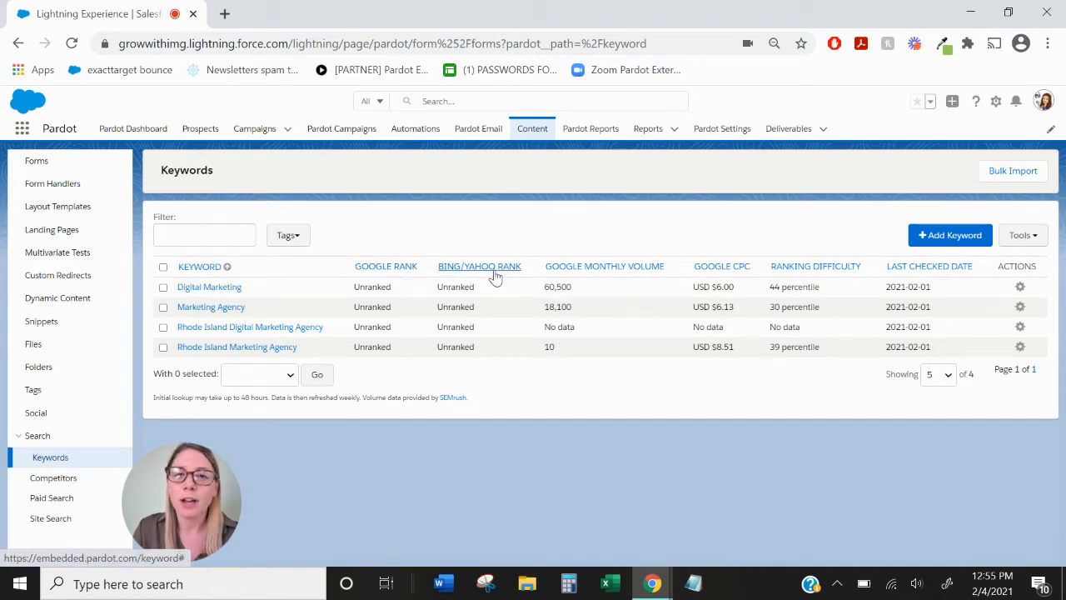
{"action": "mouse_move", "coordinate": [758, 297]}
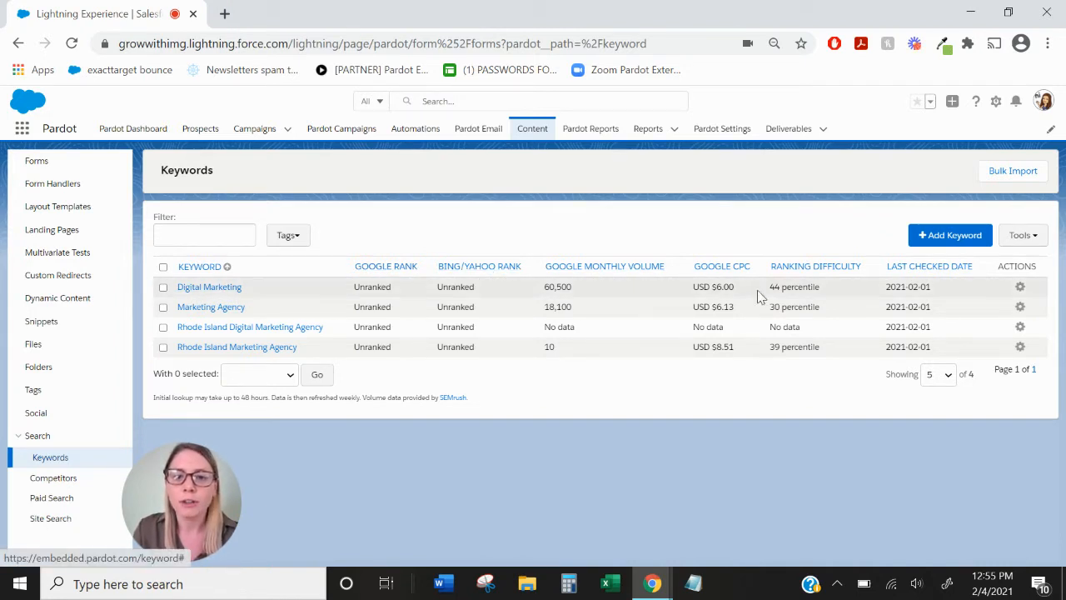
{"action": "mouse_move", "coordinate": [817, 270]}
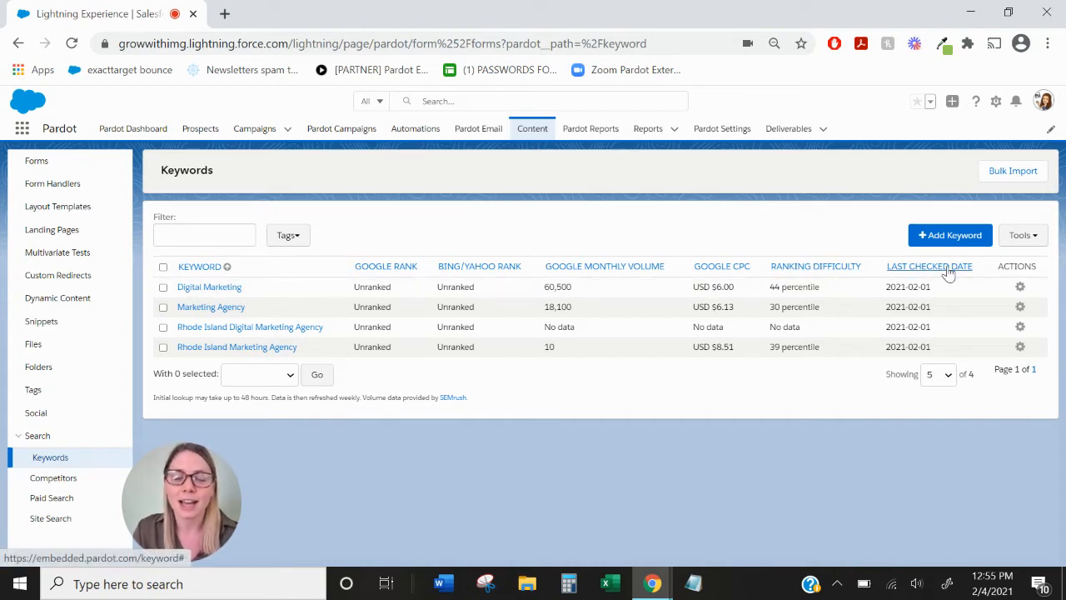
{"action": "mouse_move", "coordinate": [454, 397]}
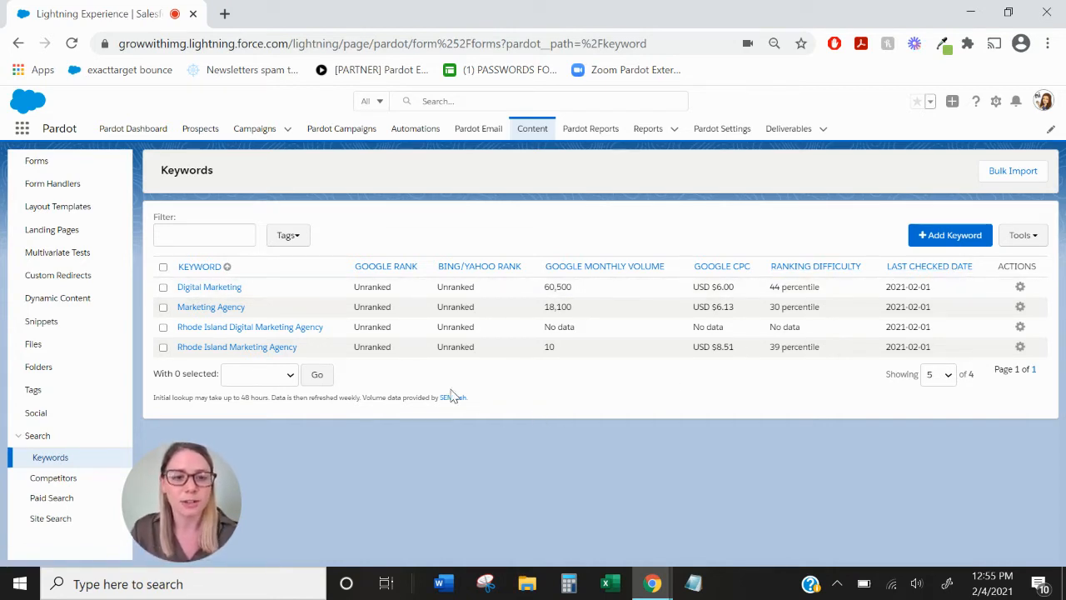
{"action": "mouse_move", "coordinate": [373, 368]}
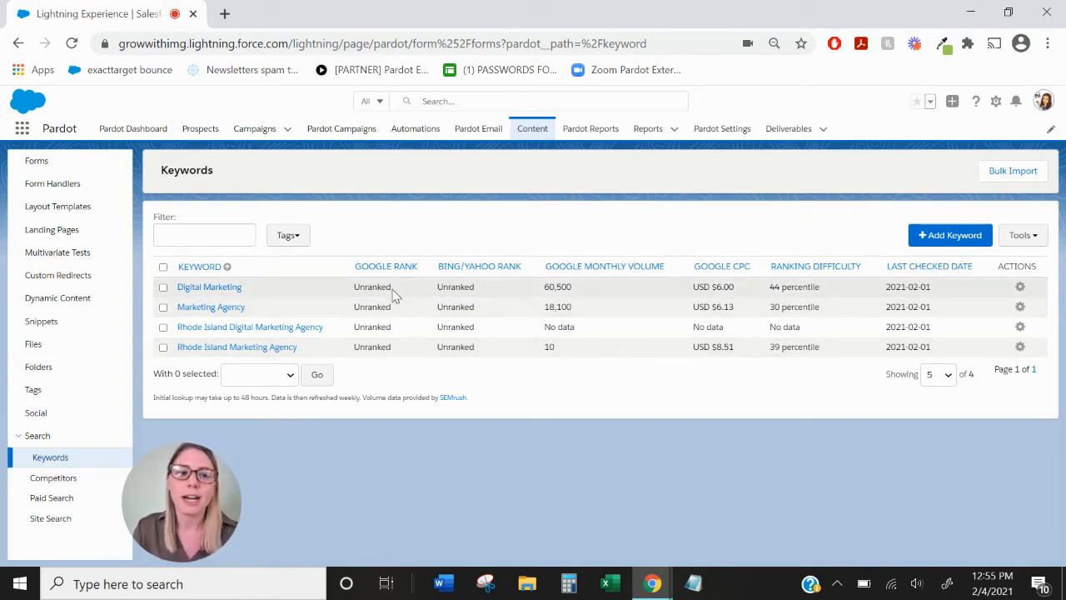
{"action": "mouse_move", "coordinate": [553, 306]}
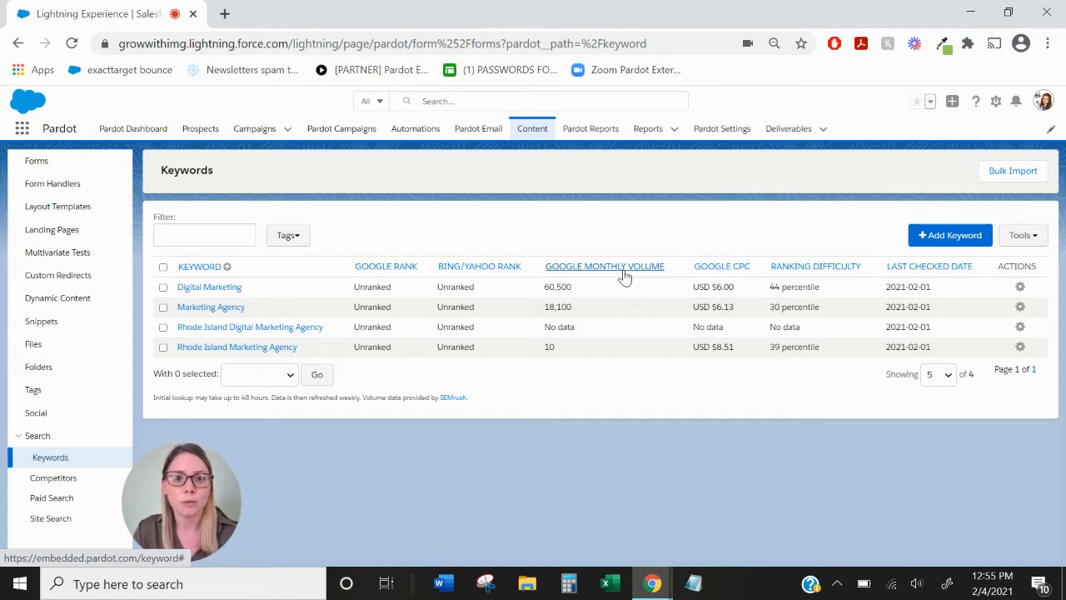
{"action": "mouse_move", "coordinate": [722, 267]}
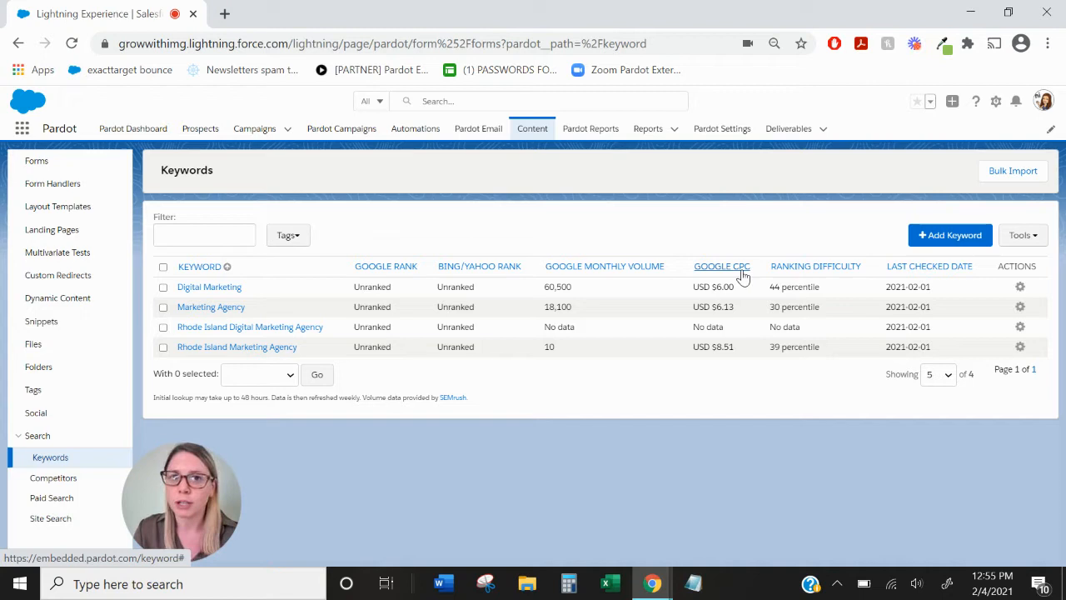
{"action": "mouse_move", "coordinate": [840, 279]}
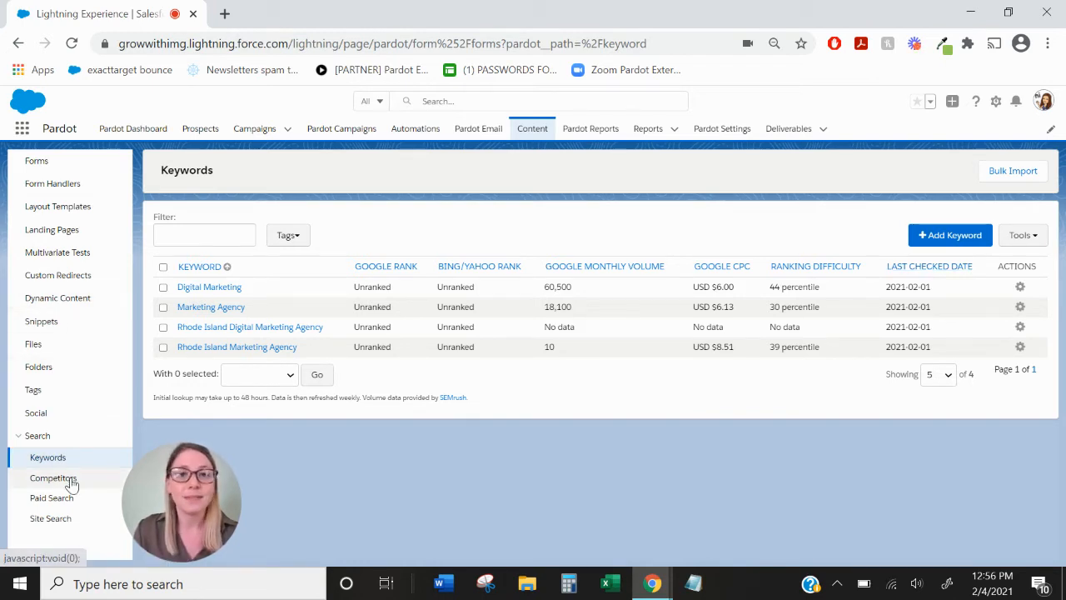
{"action": "left_click", "coordinate": [53, 477]}
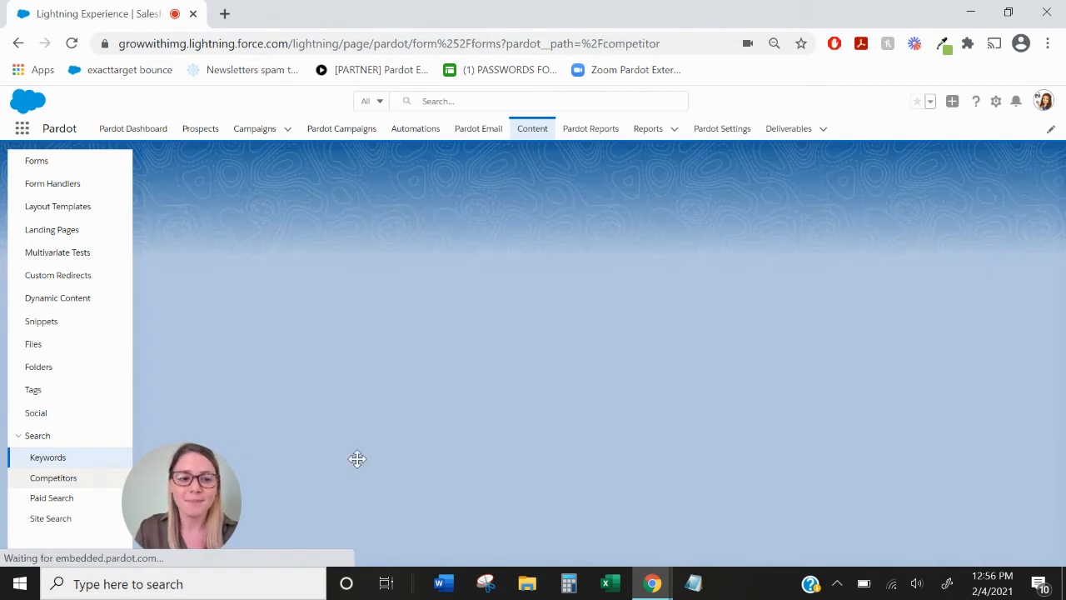
{"action": "left_click", "coordinate": [54, 476]}
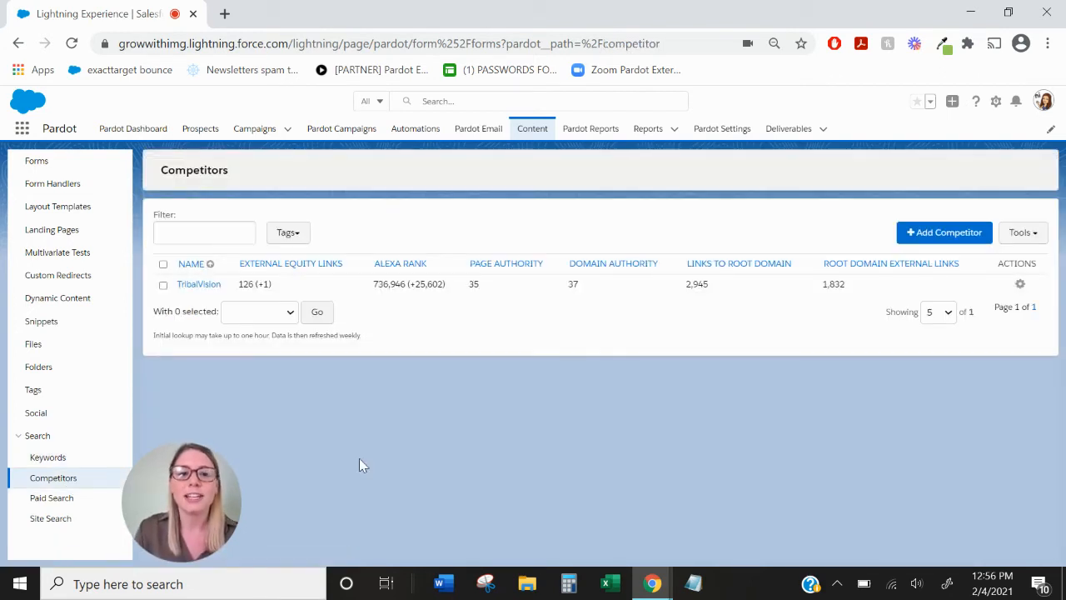
{"action": "mouse_move", "coordinate": [370, 466]}
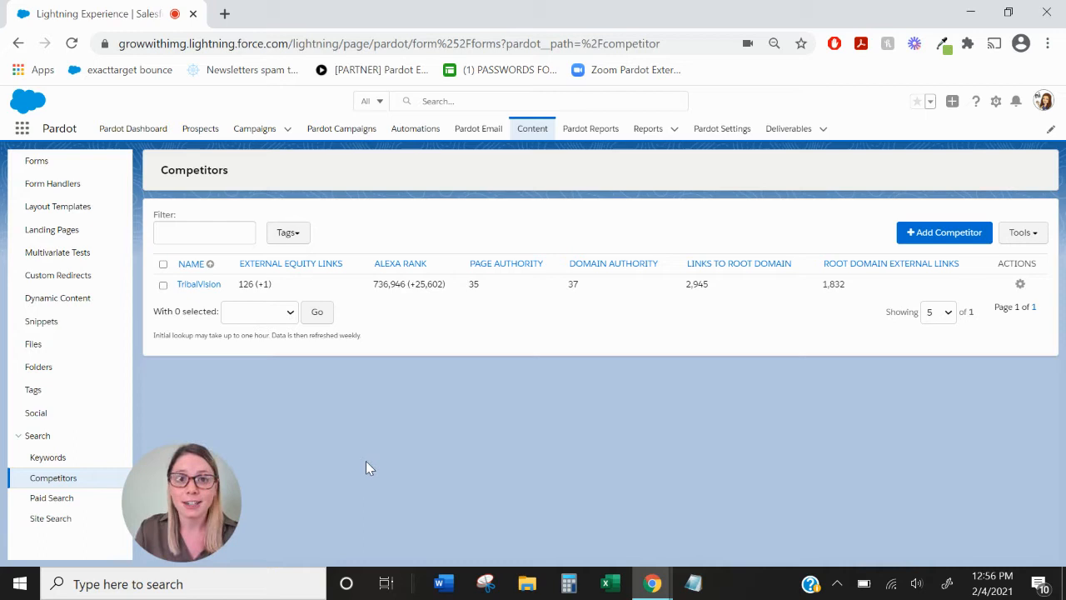
{"action": "left_click", "coordinate": [943, 234]}
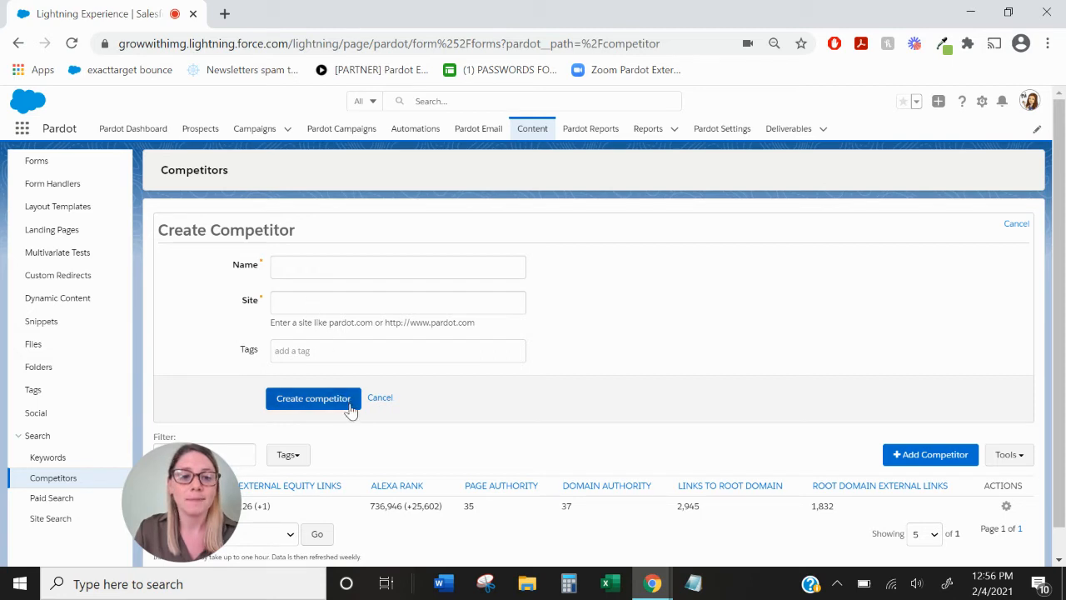
{"action": "left_click", "coordinate": [380, 397]}
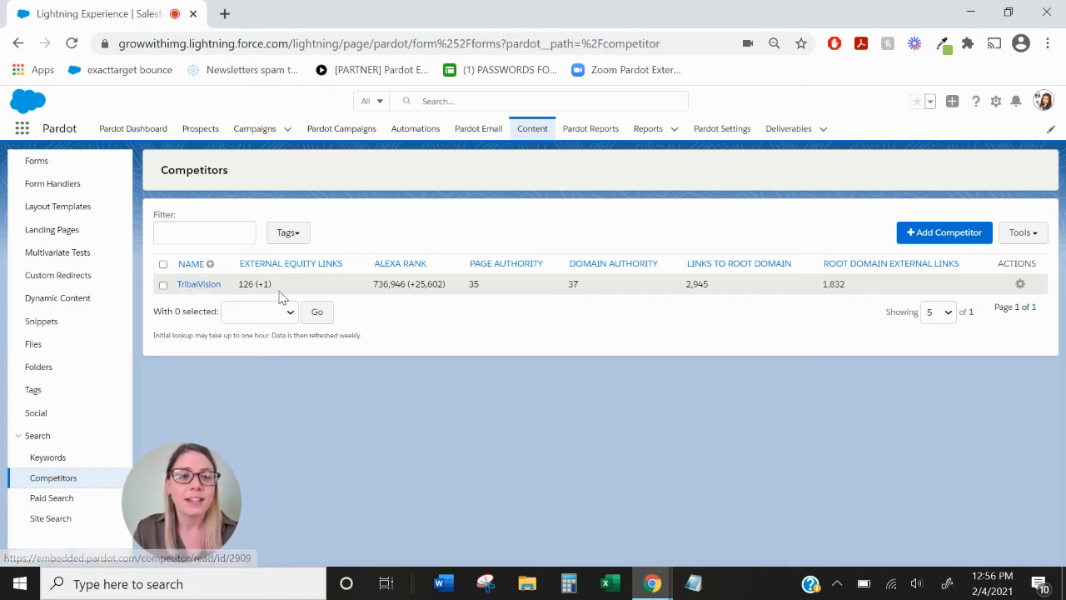
{"action": "mouse_move", "coordinate": [323, 351]}
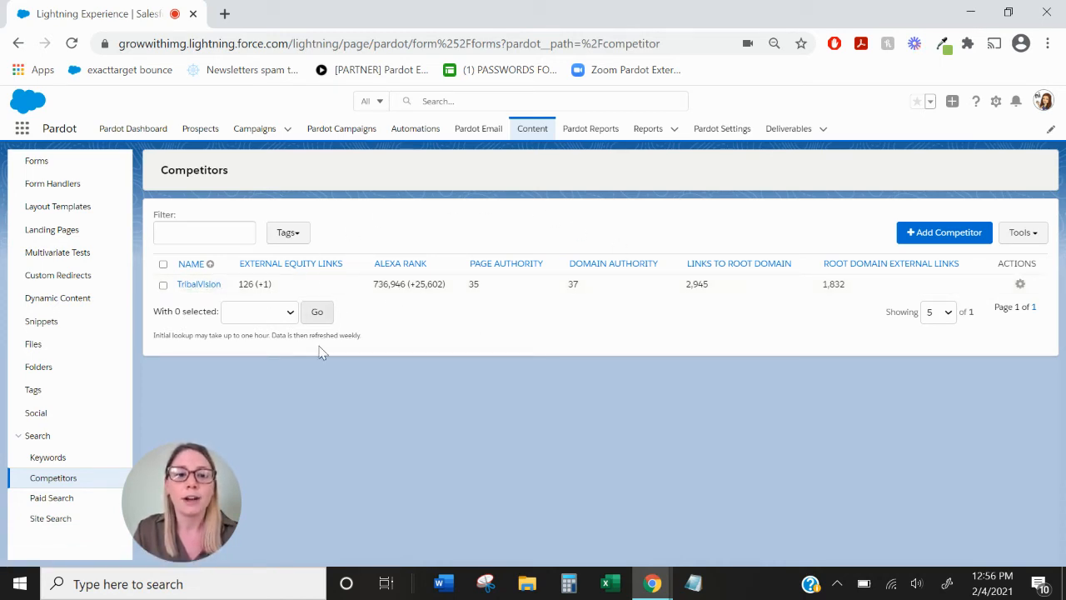
{"action": "mouse_move", "coordinate": [550, 420]}
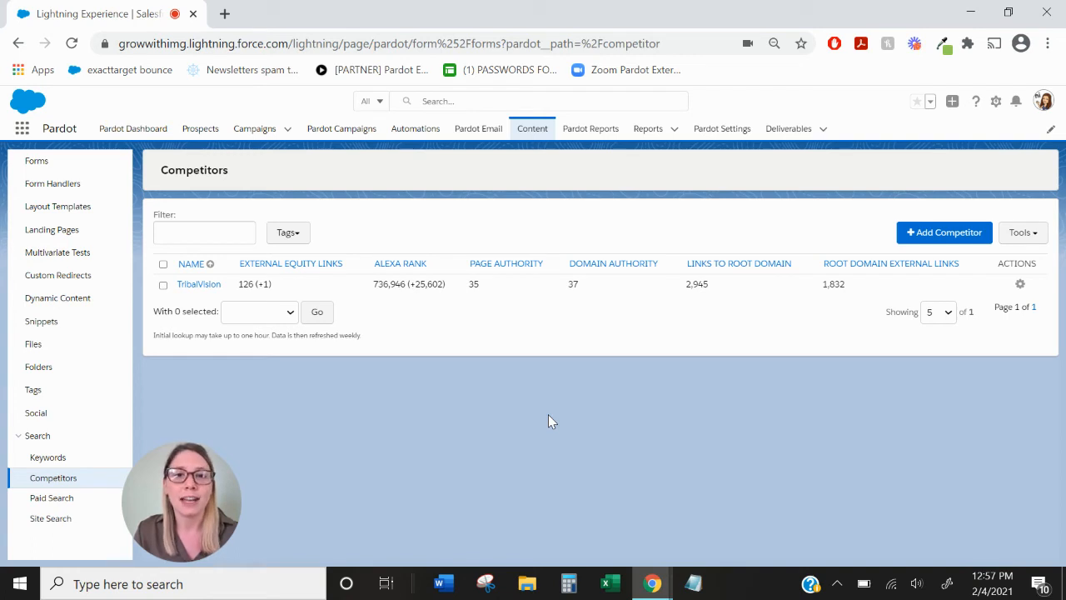
{"action": "mouse_move", "coordinate": [363, 276]}
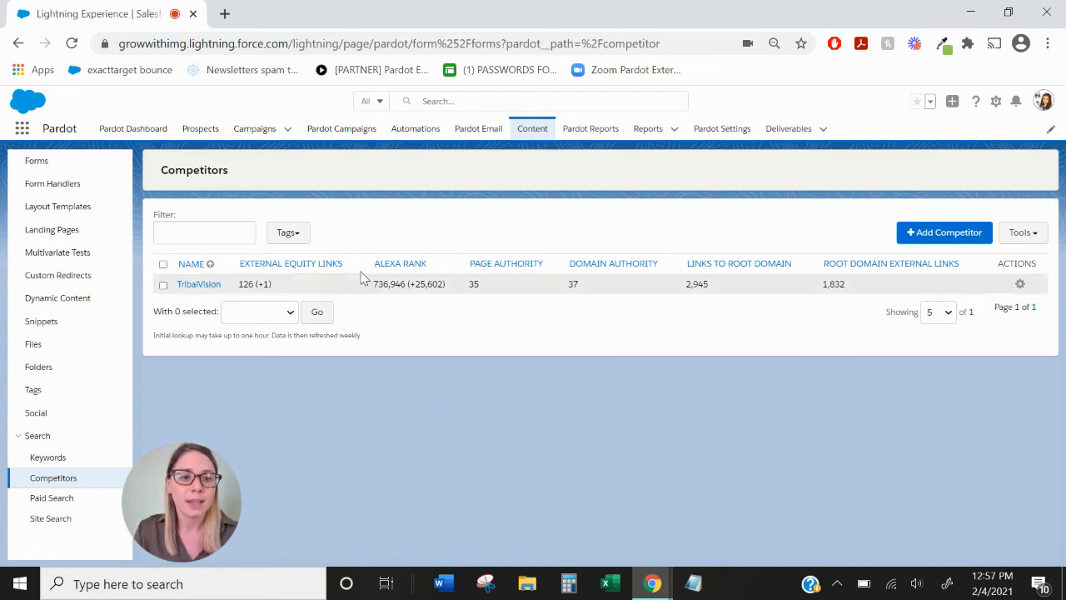
{"action": "mouse_move", "coordinate": [290, 263]}
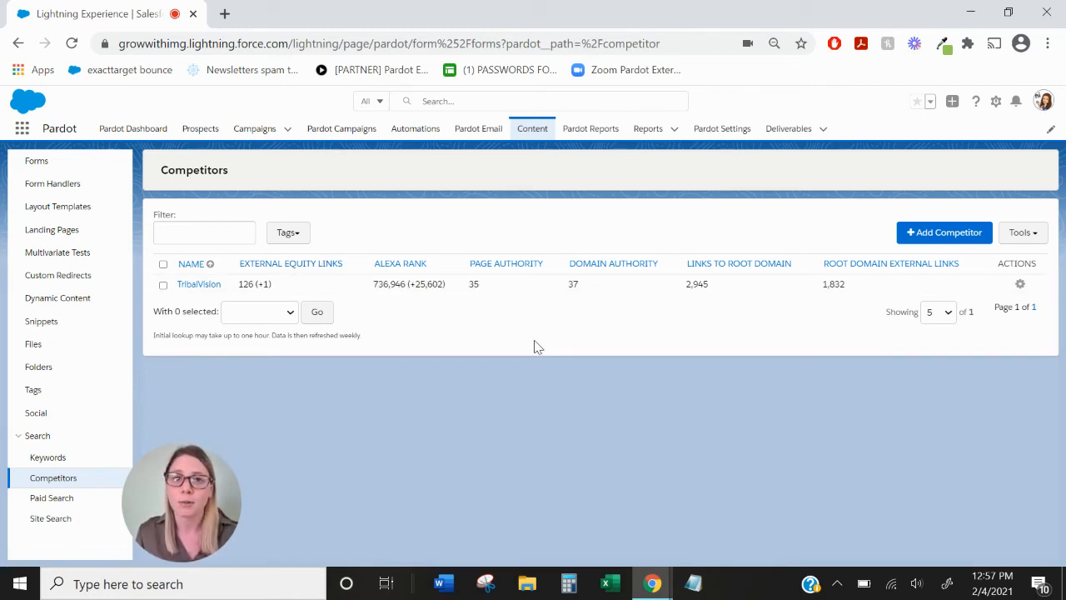
{"action": "mouse_move", "coordinate": [51, 496]}
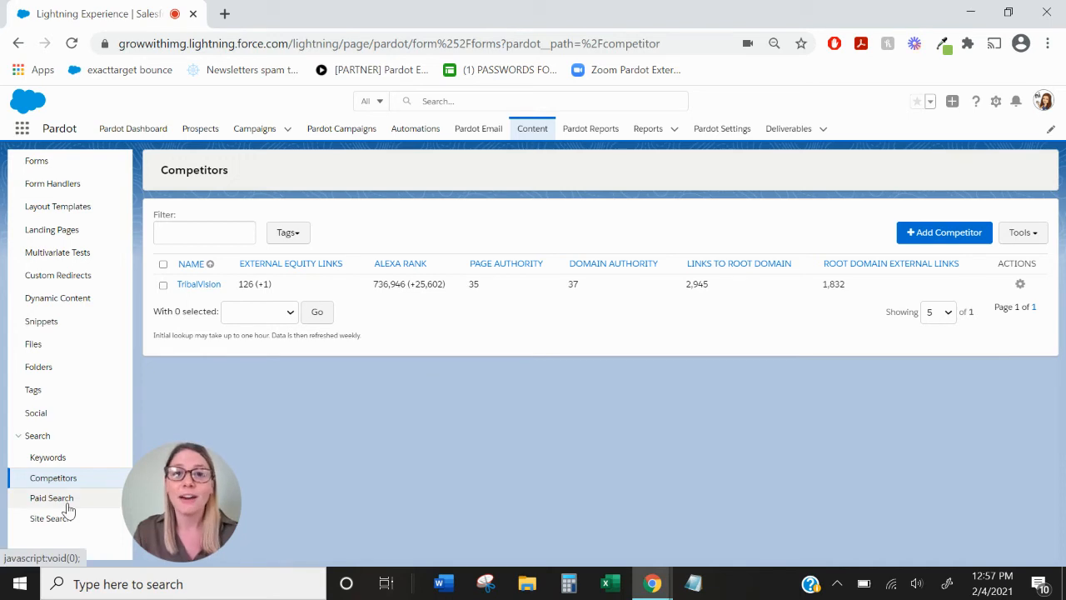
Show the Paid Search Campaigns list with its three active campaigns.
{"action": "left_click", "coordinate": [52, 497]}
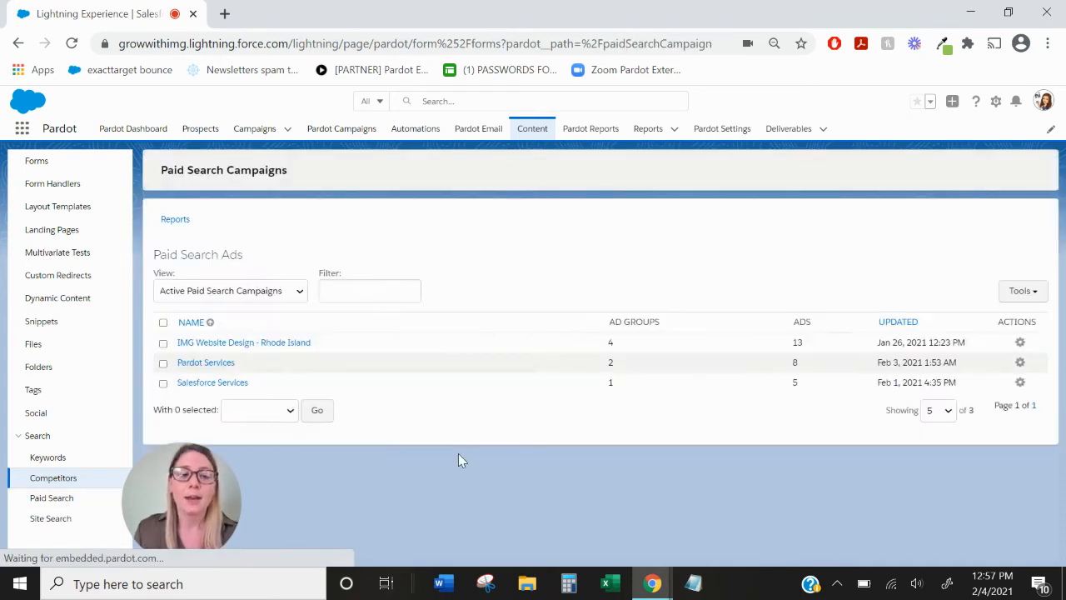
Move from Paid Search to the Site Search page, which has no site searches yet.
{"action": "left_click", "coordinate": [52, 496]}
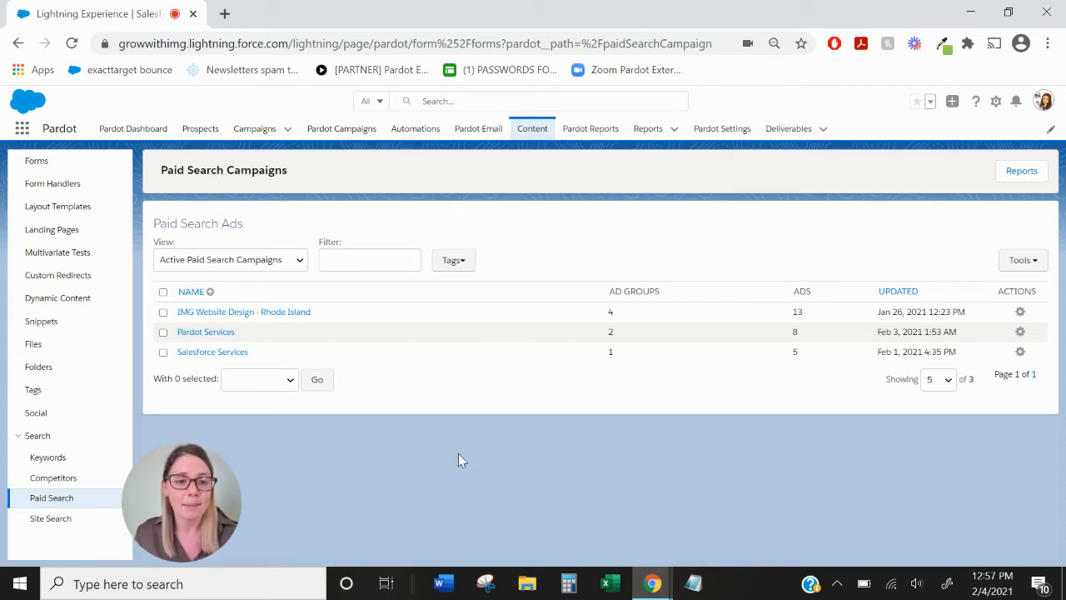
{"action": "mouse_move", "coordinate": [608, 437]}
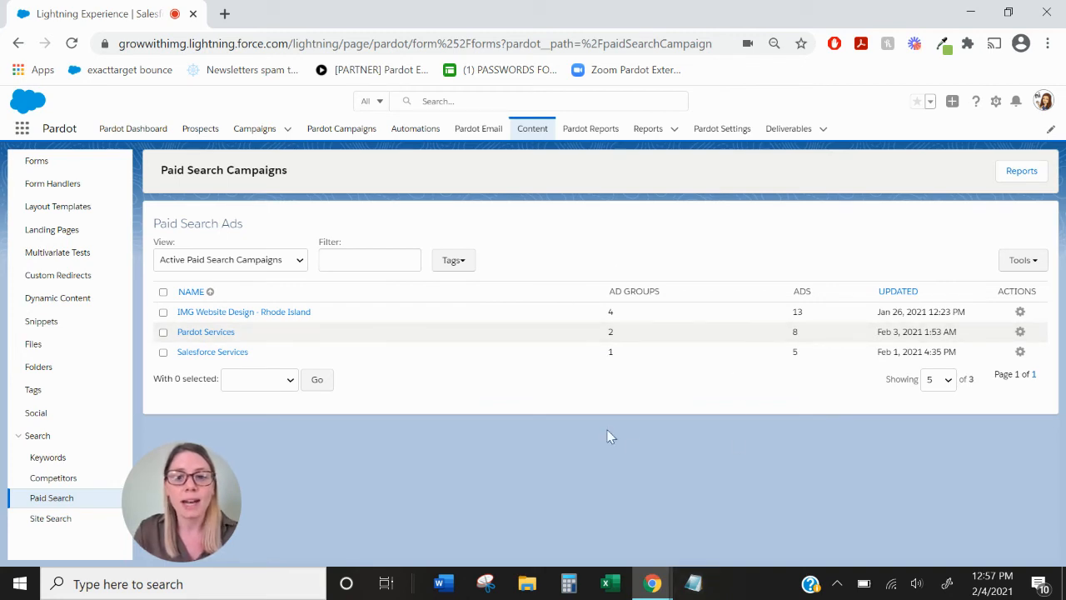
{"action": "mouse_move", "coordinate": [696, 466]}
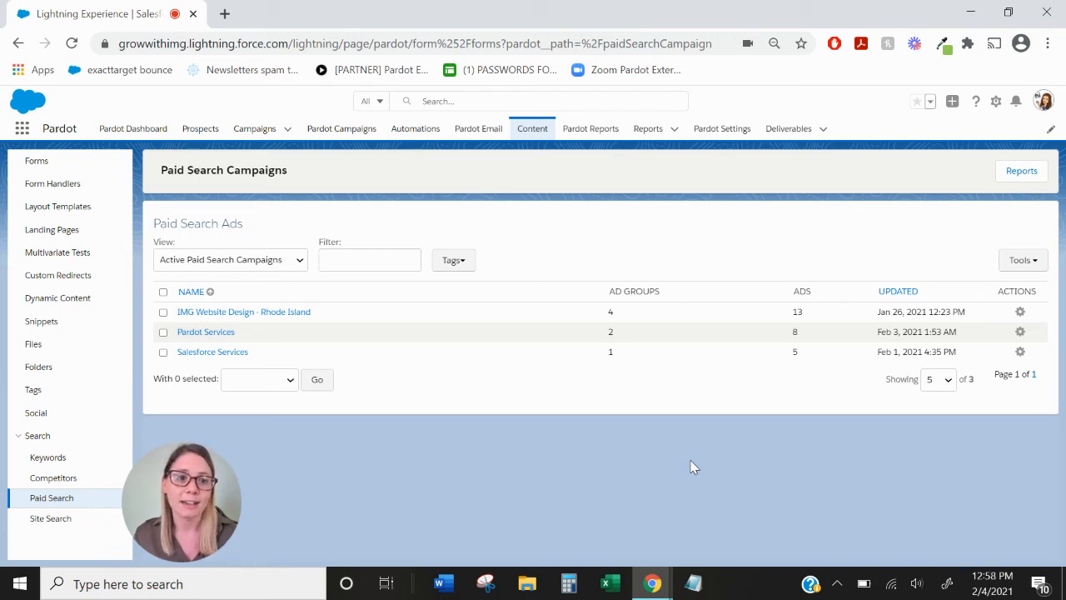
{"action": "left_click", "coordinate": [50, 517]}
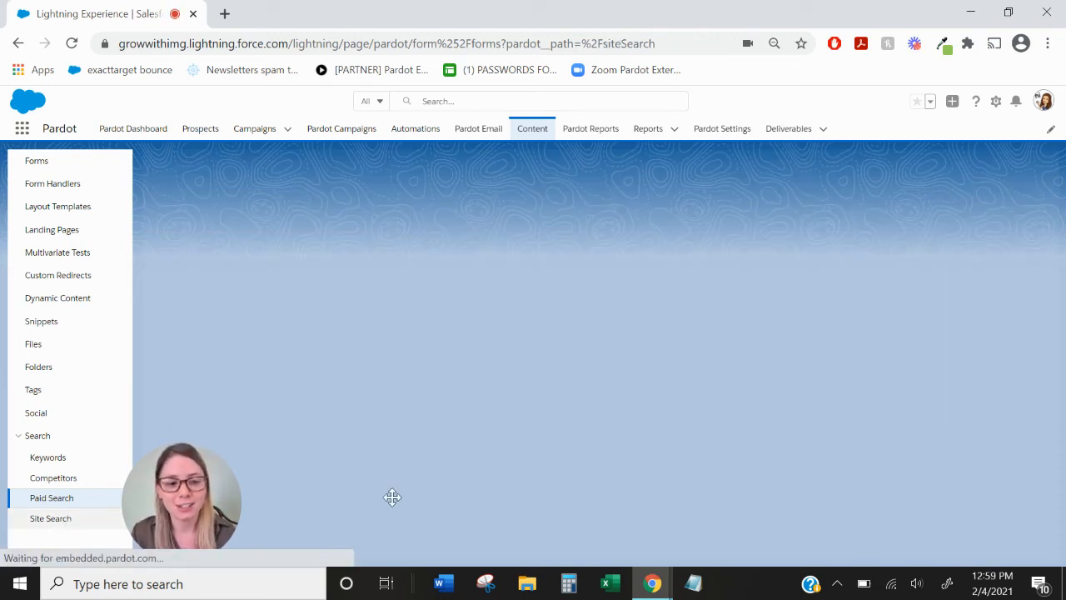
{"action": "left_click", "coordinate": [50, 518]}
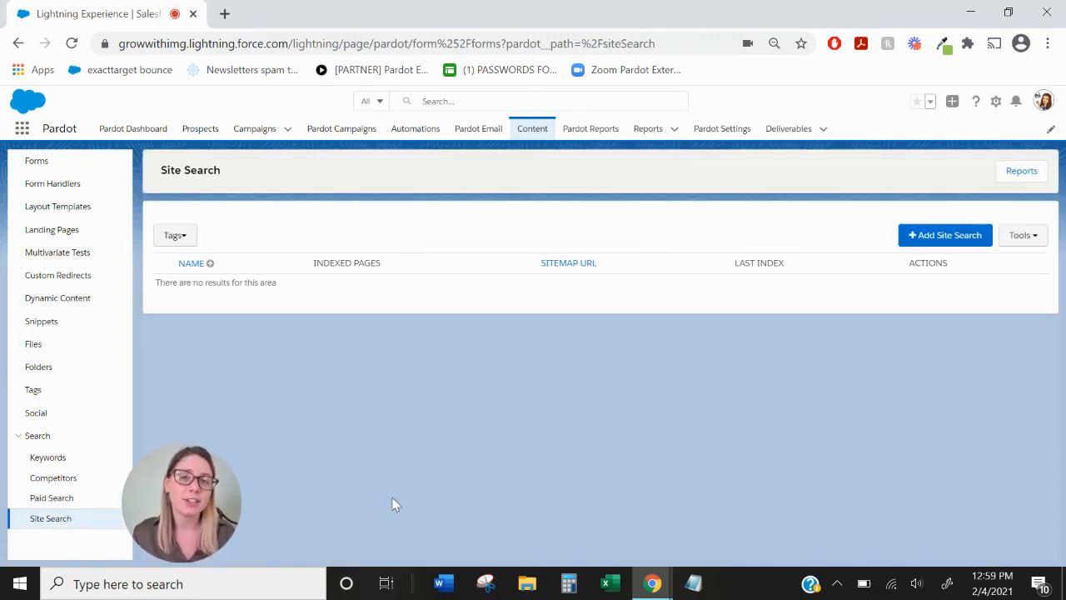